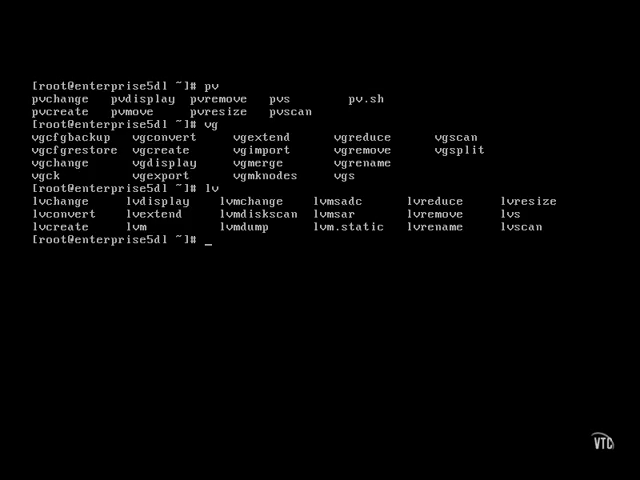
Step: List the partition tables of all disks with fdisk -l, showing /dev/sdb1 and /dev/sdb2 as Linux LVM
{"action": "type", "text": "f"}
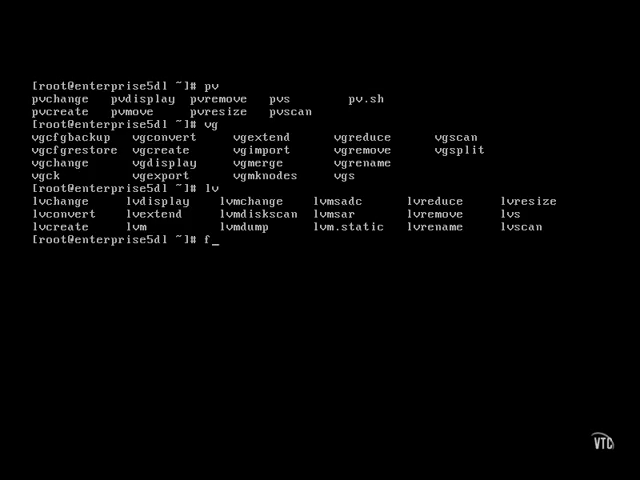
{"action": "type", "text": "fdisk -l"}
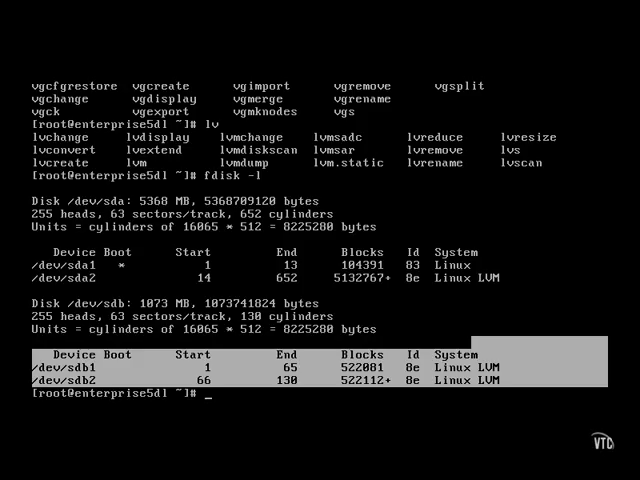
Step: Initialise /dev/sdb1 and /dev/sdb2 as LVM physical volumes with pvcreate
{"action": "type", "text": "p"}
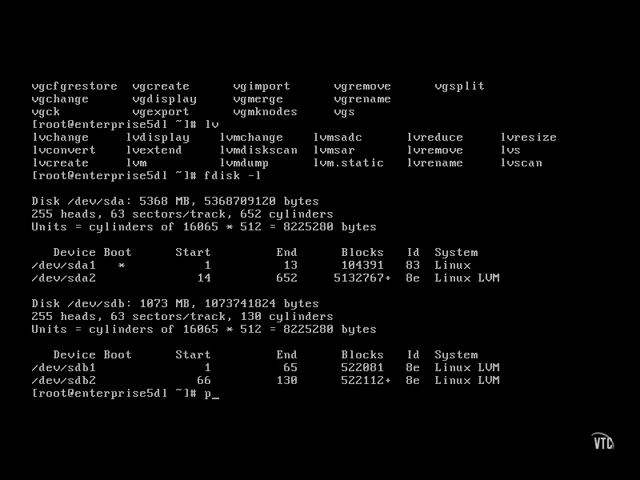
{"action": "type", "text": "vc"}
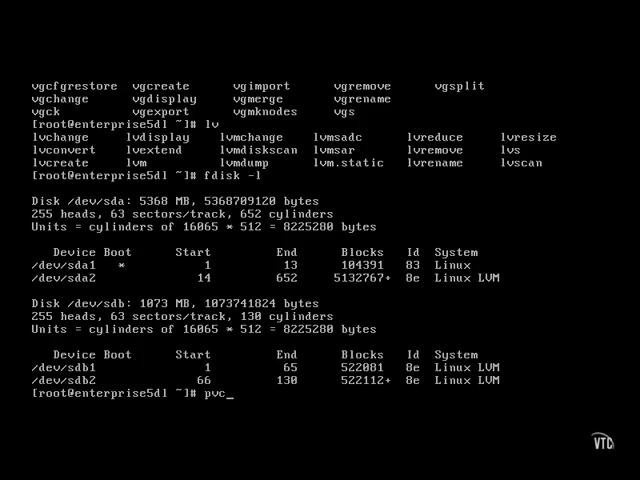
{"action": "type", "text": "reate /"}
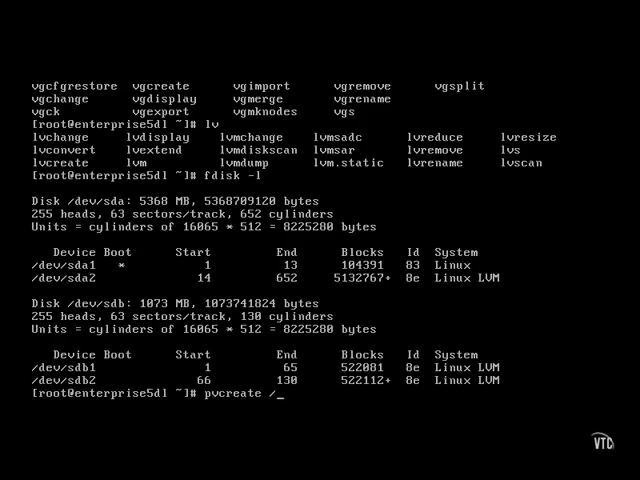
{"action": "type", "text": "de"}
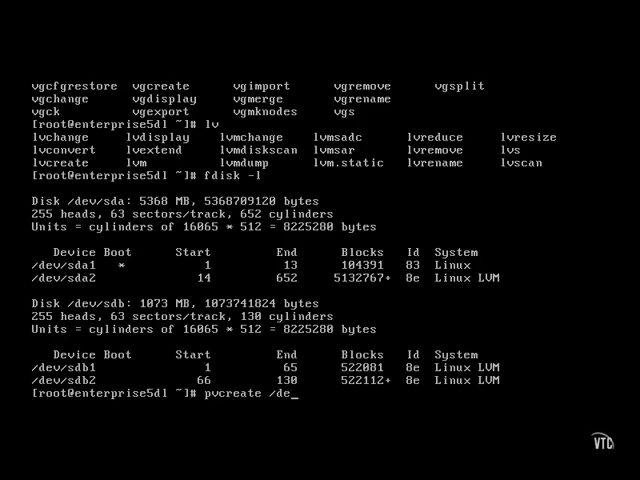
{"action": "type", "text": "v/sdb1 /dev/"}
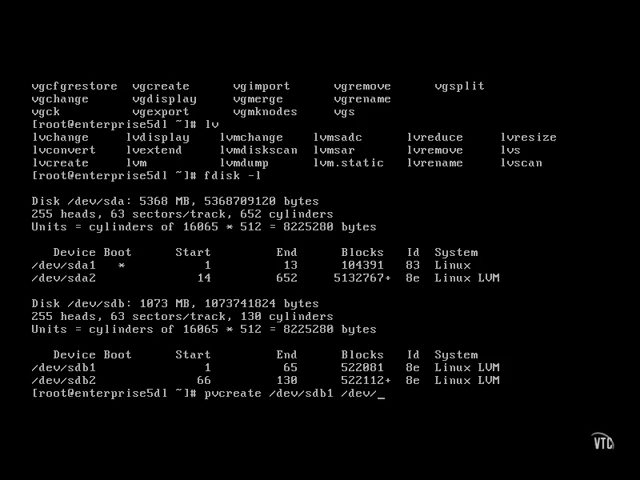
{"action": "key", "text": "Return"}
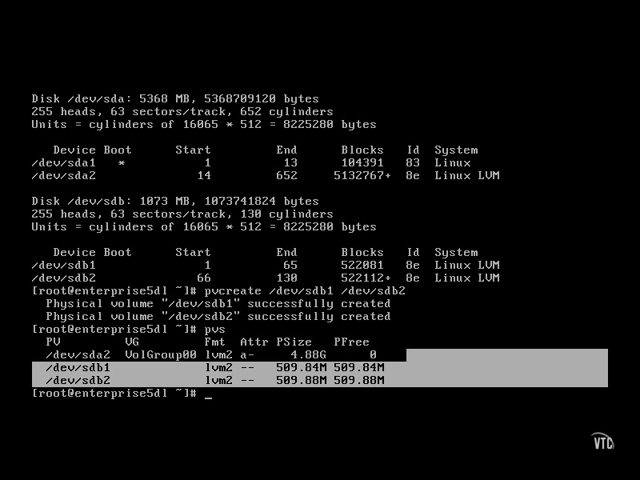
Step: Create volume group vgname from /dev/sdb1 and /dev/sdb2 with vgcreate
{"action": "type", "text": "vgcreate"}
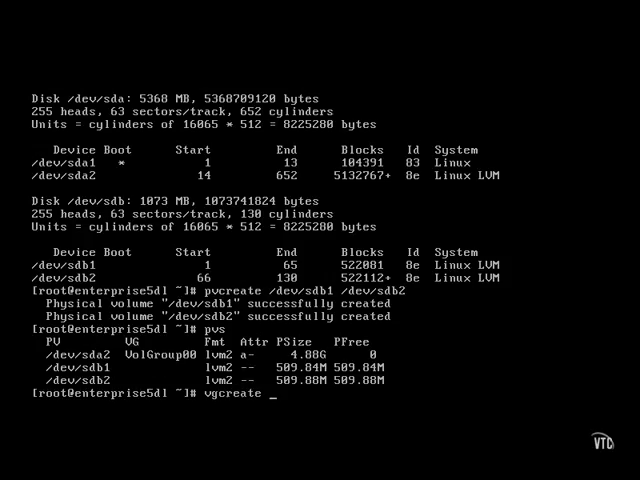
{"action": "type", "text": "vgn"}
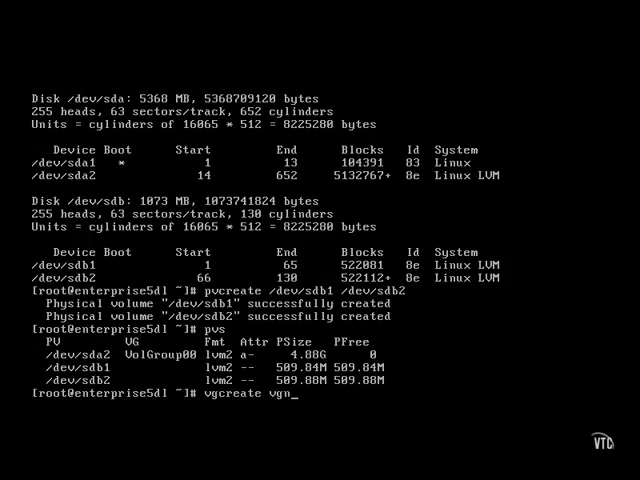
{"action": "type", "text": "ame /"}
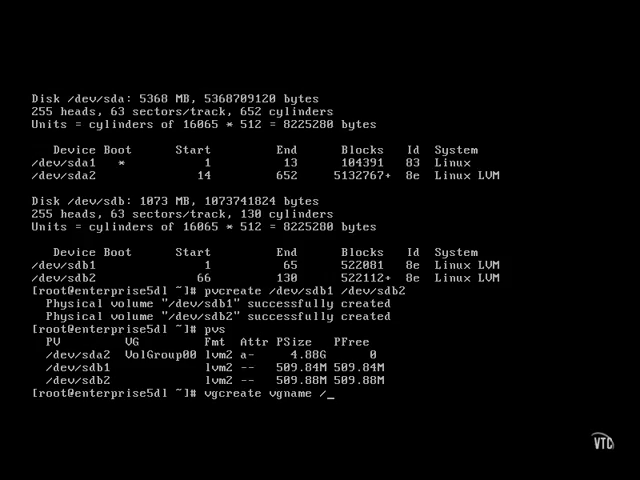
{"action": "type", "text": "/dev/sdb1 /d"}
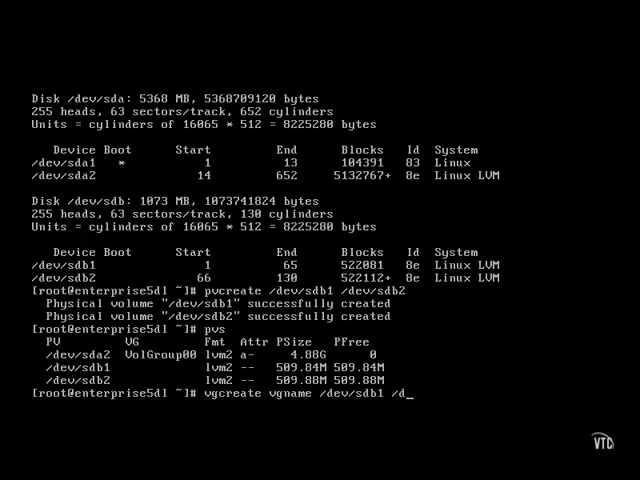
{"action": "key", "text": "Return"}
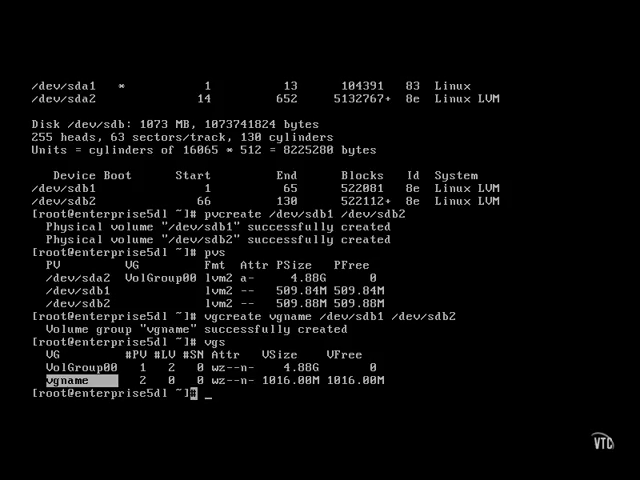
Step: Create a 400 MB logical volume named lvname in volume group vgname
{"action": "type", "text": "lvcreate"}
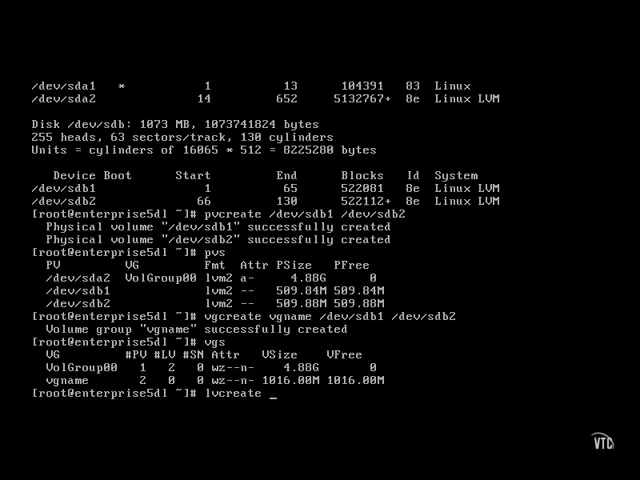
{"action": "type", "text": "-L"}
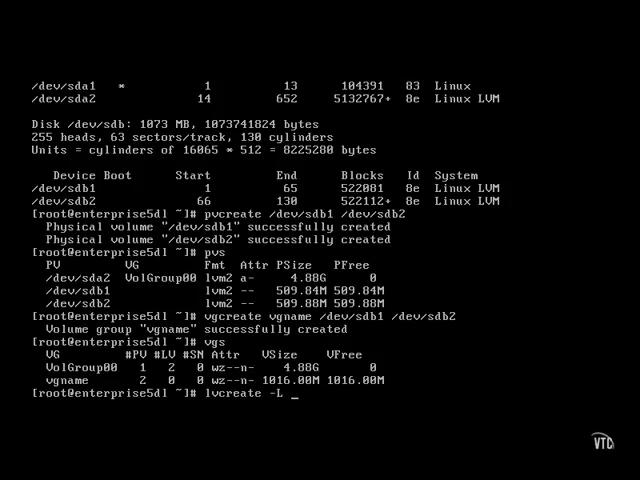
{"action": "type", "text": "400M"}
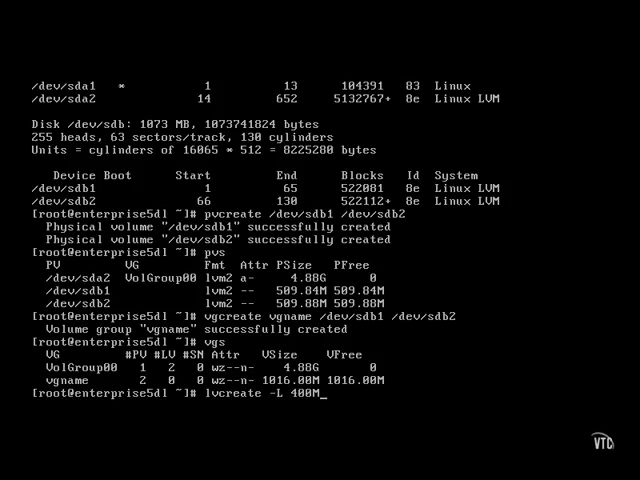
{"action": "type", "text": "vgname -n"}
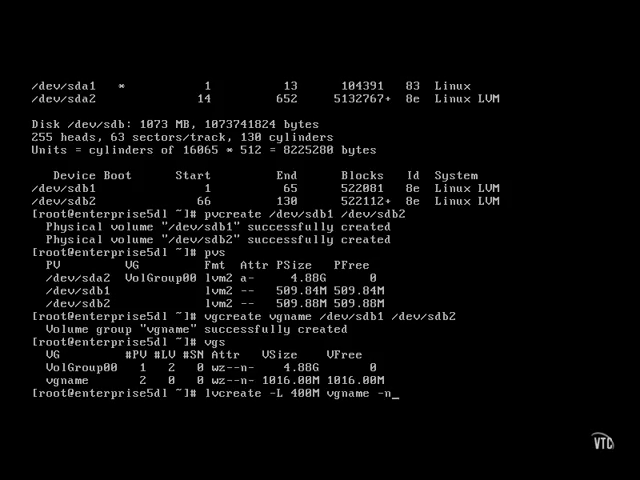
{"action": "type", "text": "lvn"}
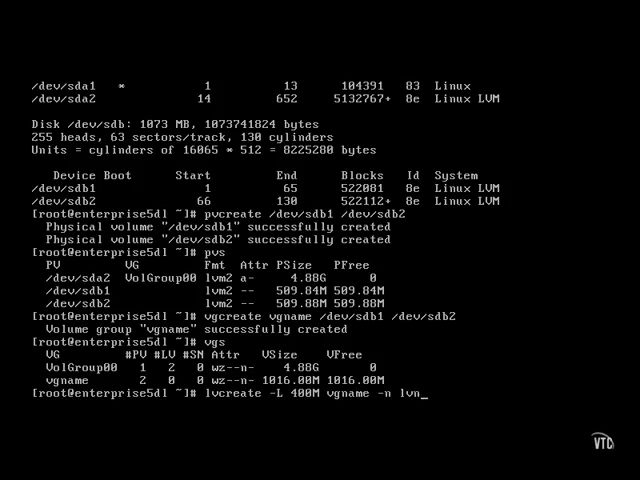
{"action": "key", "text": "Return"}
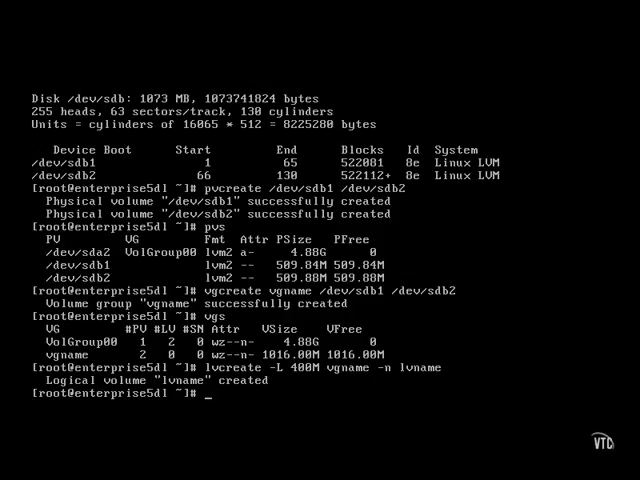
Step: List /dev/vgname/lvname to confirm the new logical volume's device path exists
{"action": "type", "text": "ls"}
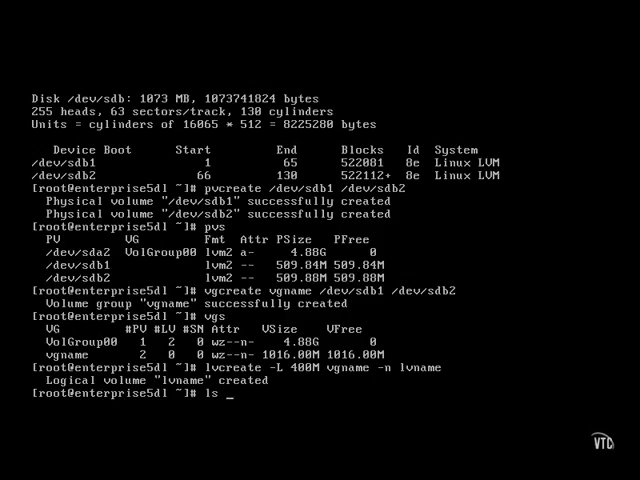
{"action": "type", "text": "/dev/vg"}
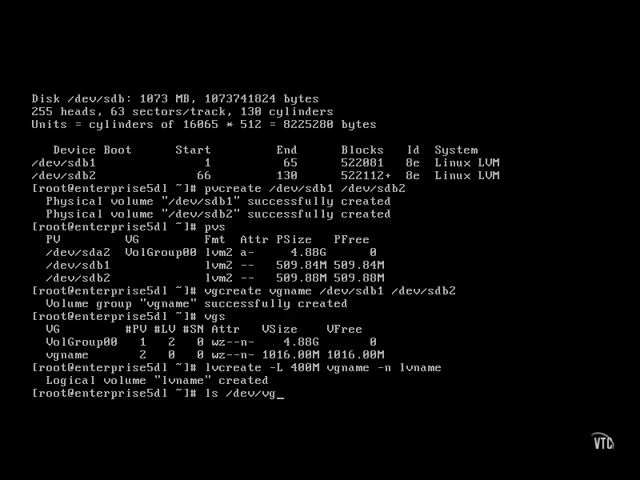
{"action": "type", "text": "name/lvname"}
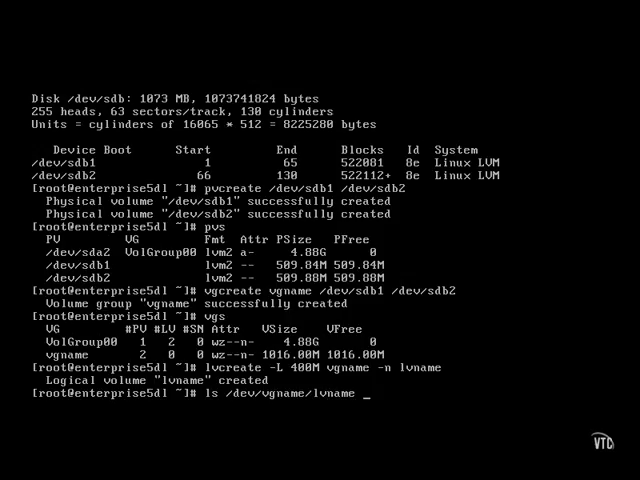
{"action": "key", "text": "Return"}
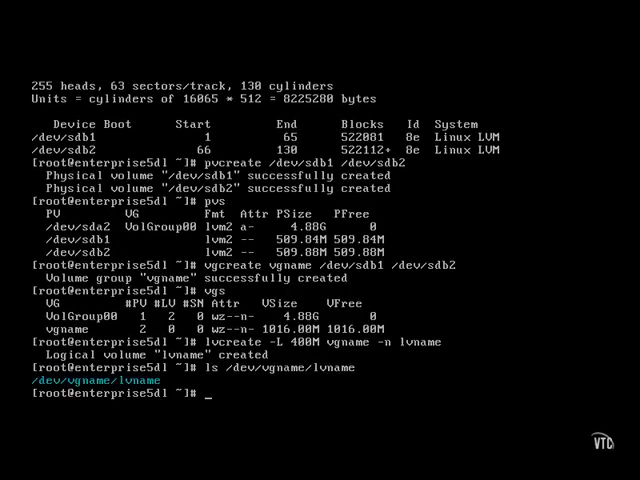
Step: Begin an mkfs.ext3 command for a device under /dev/vgname/, not yet run
{"action": "type", "text": "mk"}
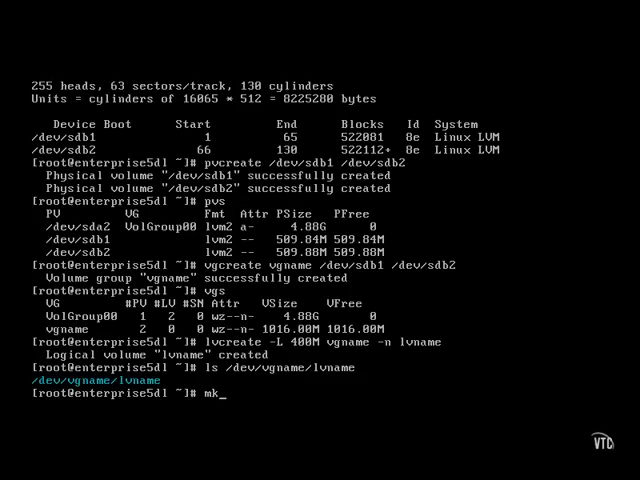
{"action": "type", "text": "fs.ext"}
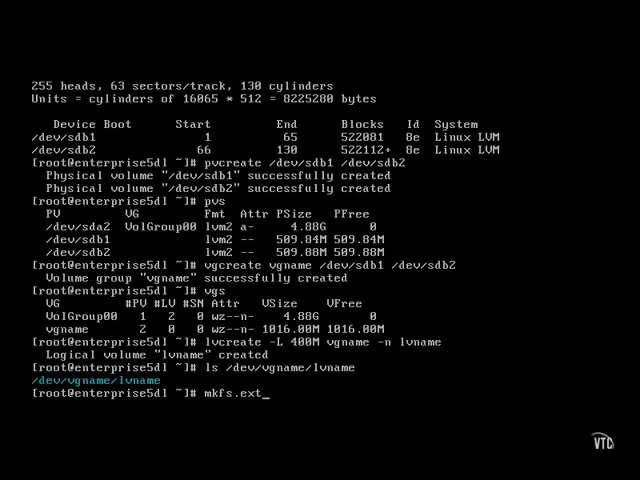
{"action": "type", "text": "3"}
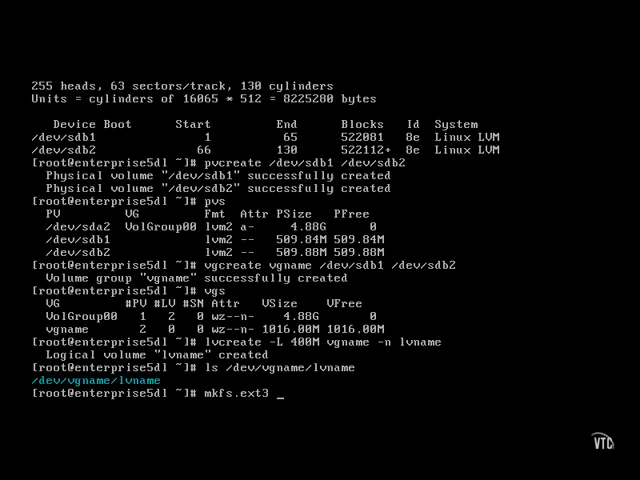
{"action": "type", "text": "/dev/"}
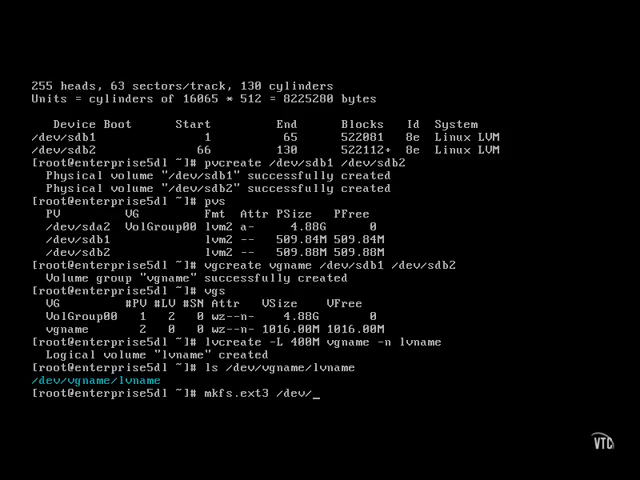
{"action": "type", "text": "vgname/"}
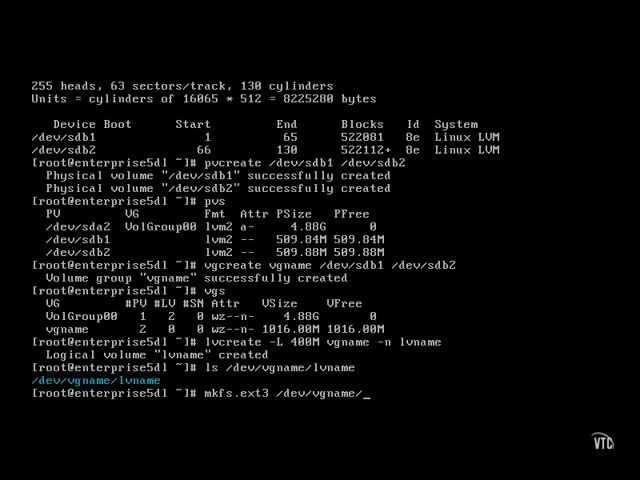
Step: Format /dev/vgname/lvname as ext3 and mount it on the test/ directory
{"action": "key", "text": "Return"}
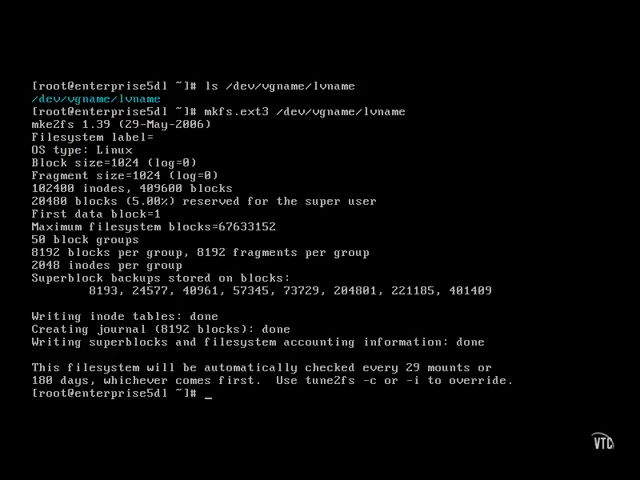
{"action": "type", "text": "mount"}
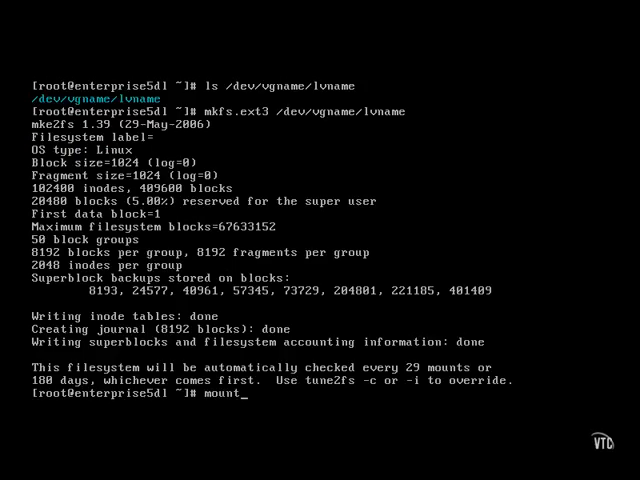
{"action": "type", "text": "/dev/vg"}
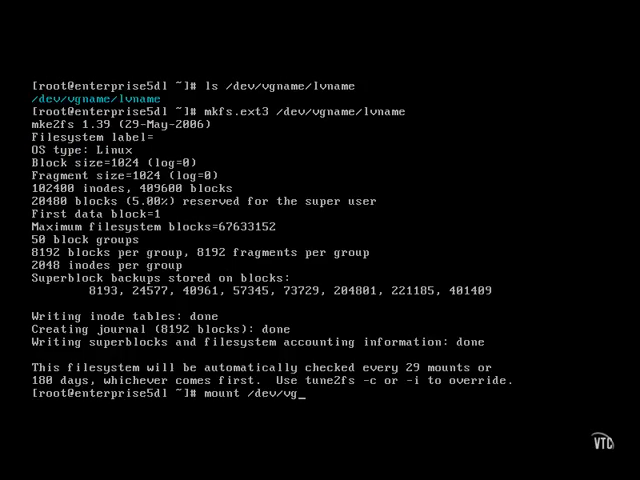
{"action": "type", "text": "name/lvname test/"}
{"action": "type", "text": "df"}
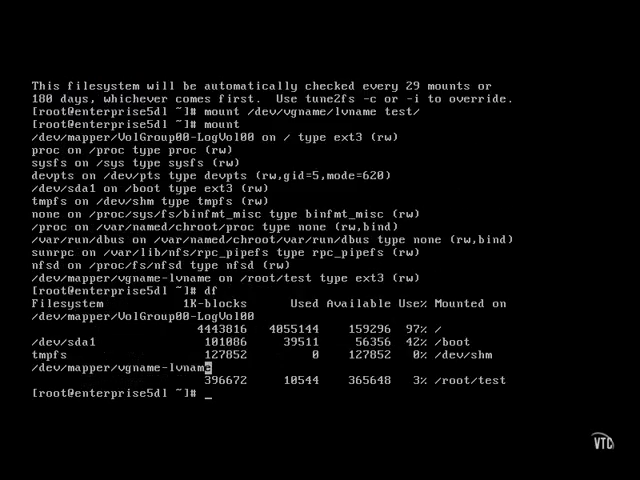
Step: Unmount /dev/vgname/lvname with umount
{"action": "type", "text": "u"}
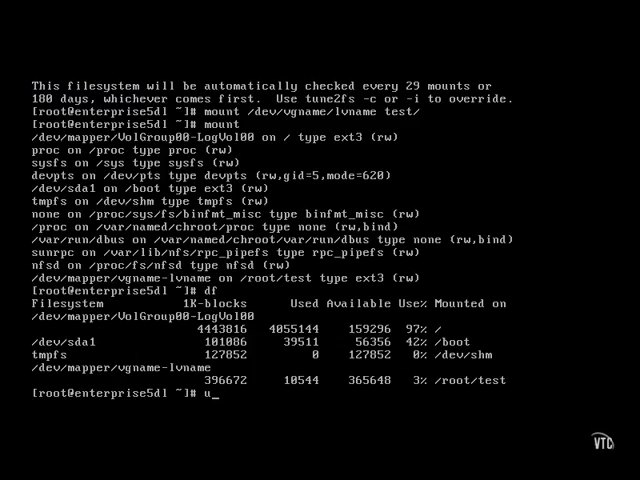
{"action": "type", "text": "m"}
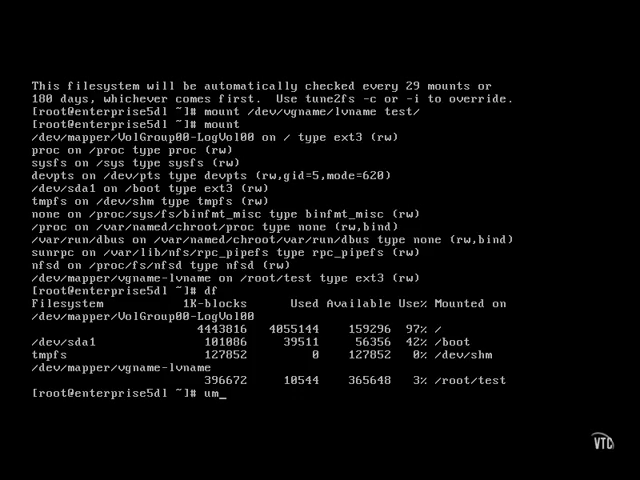
{"action": "type", "text": "ount /dev/vgname/lvname"}
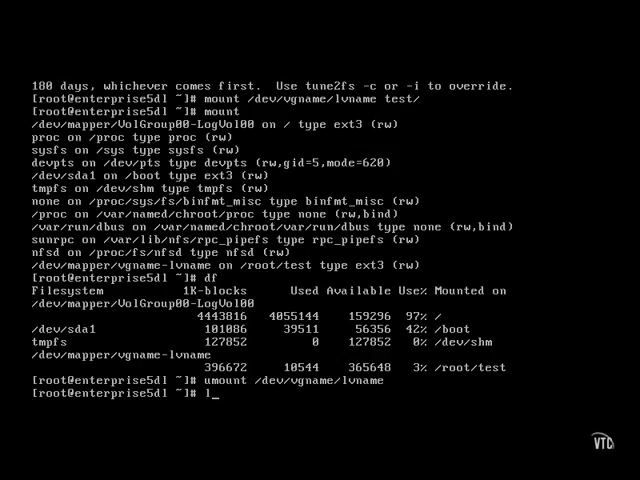
{"action": "type", "text": "v"}
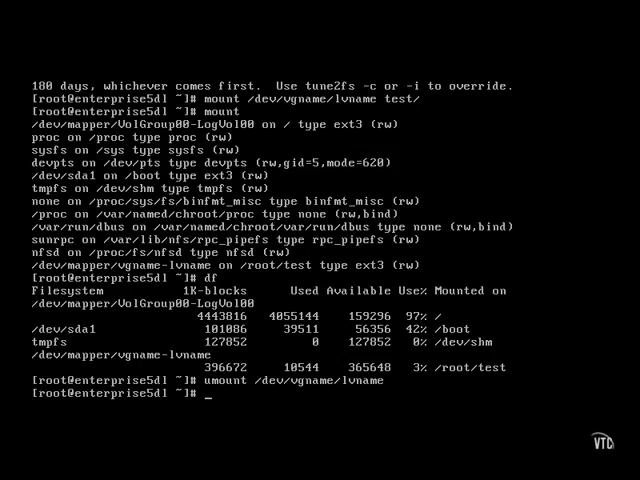
Step: Extend the logical volume to 800 MB with lvresize -L on /dev/vgname/lvname
{"action": "type", "text": "pc"}
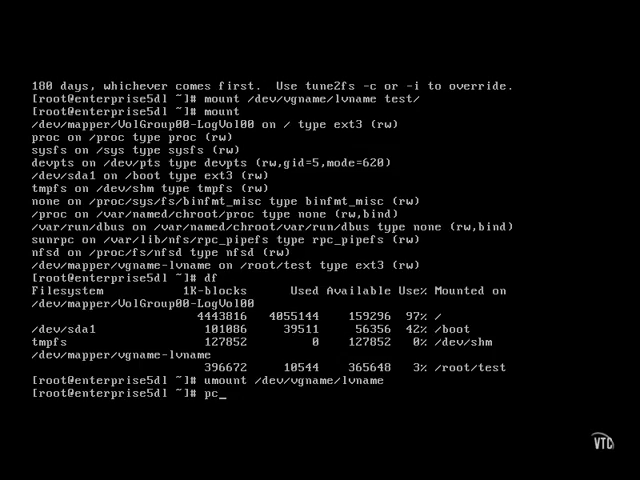
{"action": "type", "text": "v"}
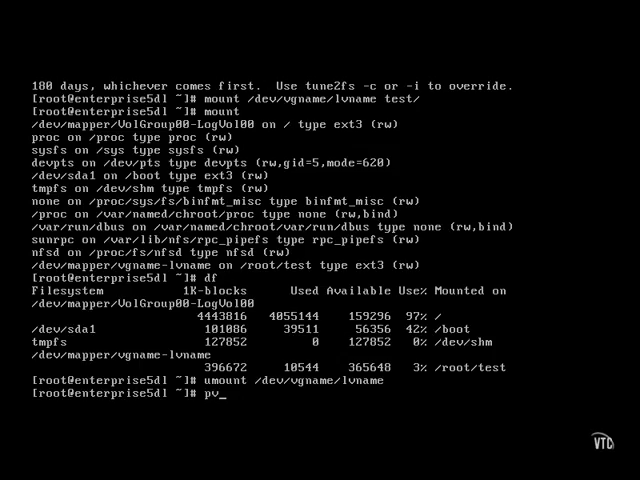
{"action": "type", "text": "create"}
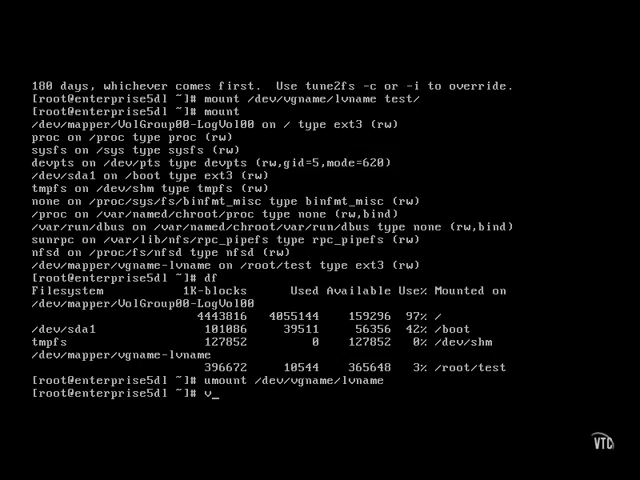
{"action": "type", "text": "gex"}
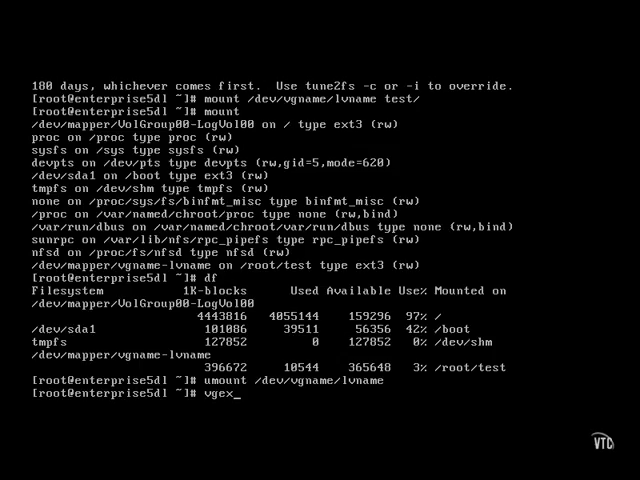
{"action": "type", "text": "tend"}
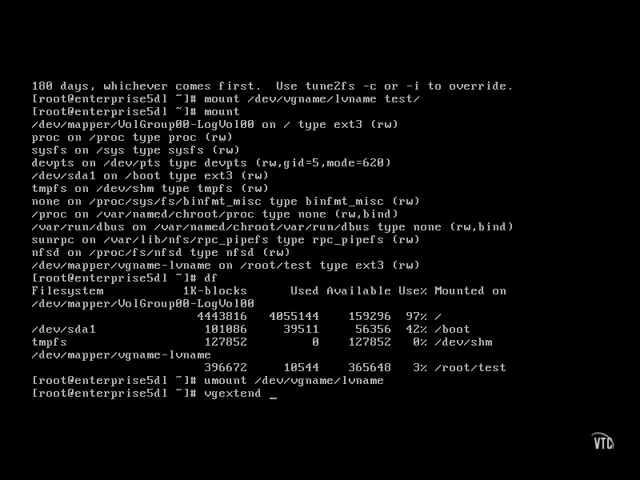
{"action": "type", "text": "l"}
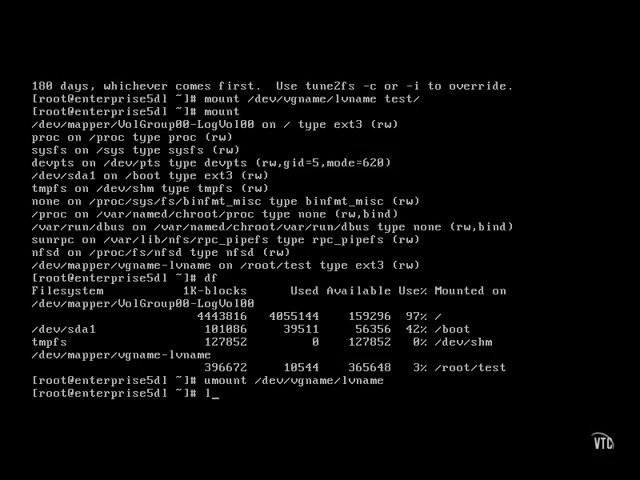
{"action": "type", "text": "vres"}
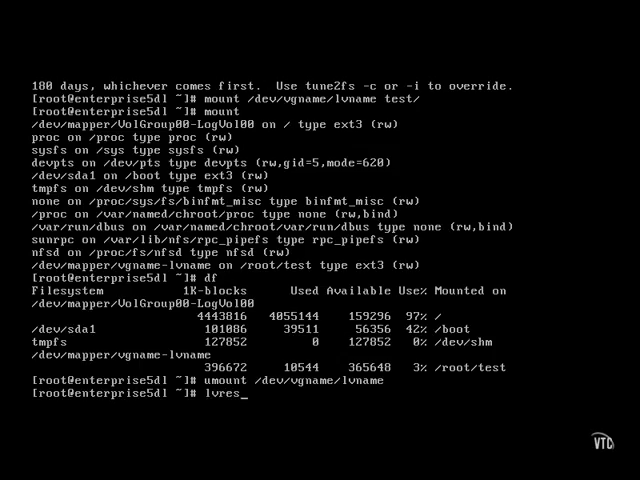
{"action": "type", "text": "ize /"}
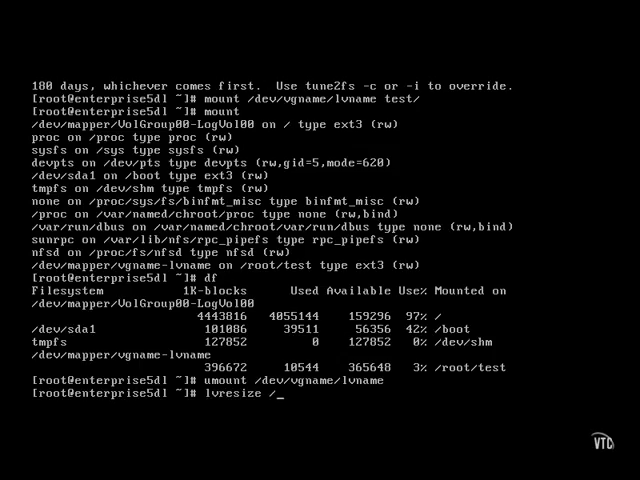
{"action": "type", "text": "-L 800M"}
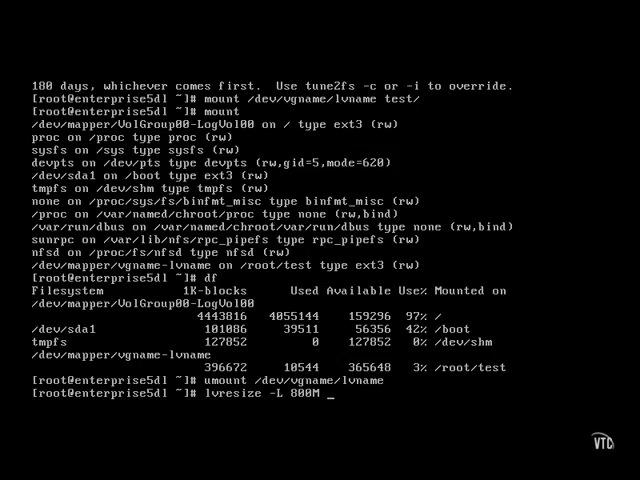
{"action": "key", "text": "BackSpace"}
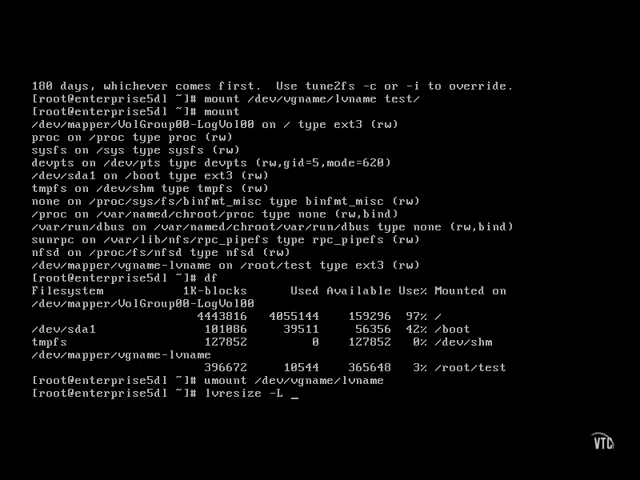
{"action": "type", "text": "1"}
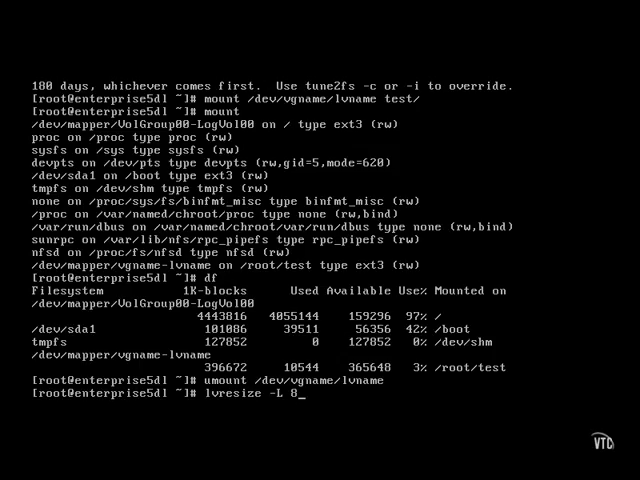
{"action": "type", "text": "00M /d"}
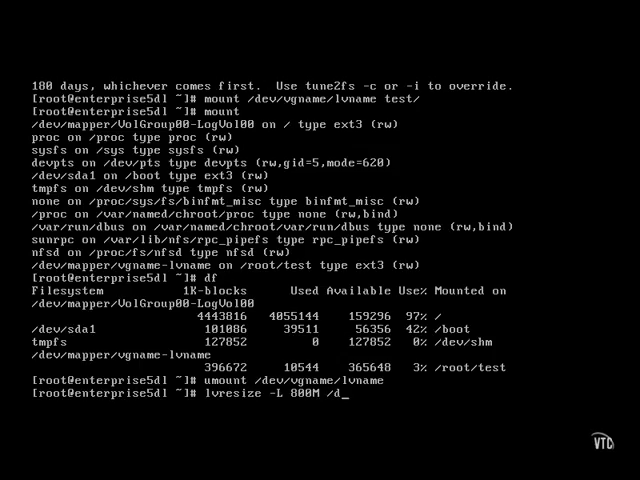
{"action": "type", "text": "ev/vgname/lvnam"}
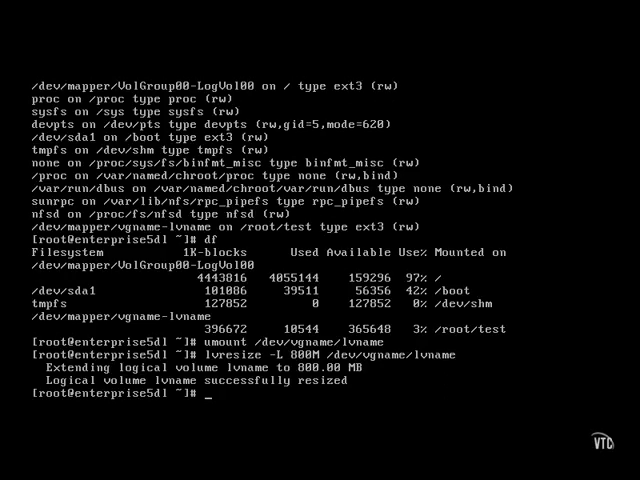
Step: Attempt resize2fs on /dev/vgname/lvname to 700M, which demands an e2fsck -f check first
{"action": "type", "text": "esize"}
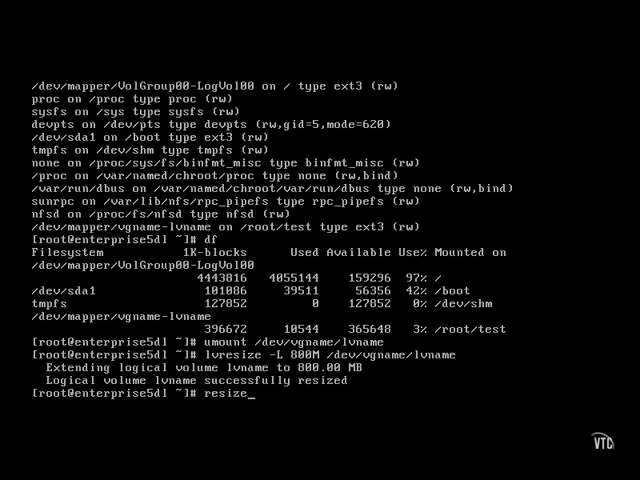
{"action": "type", "text": "Zfs"}
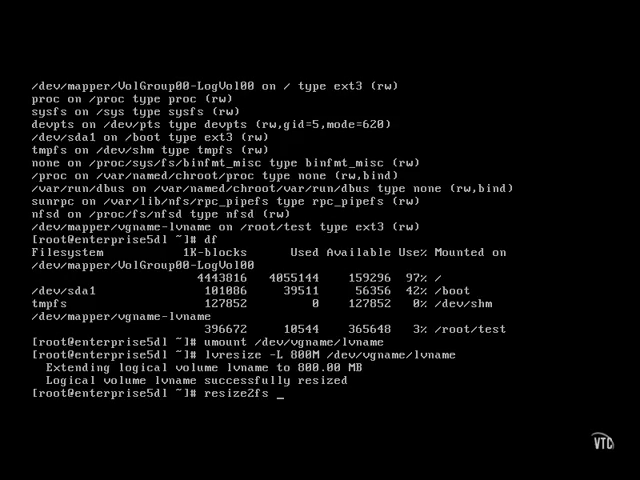
{"action": "type", "text": "/dev/vgname/l"}
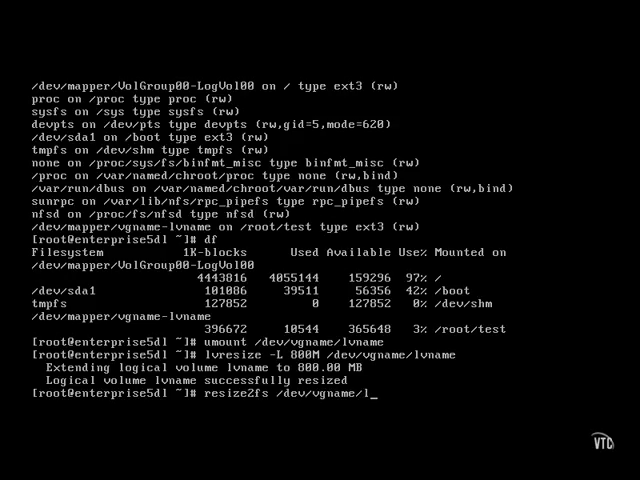
{"action": "type", "text": "vname"}
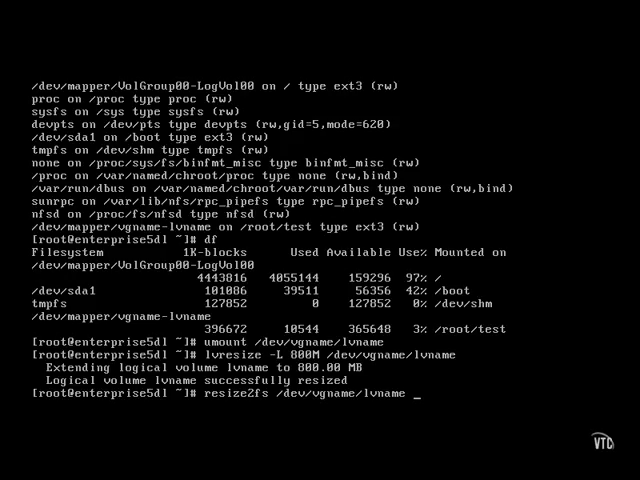
{"action": "type", "text": "700M"}
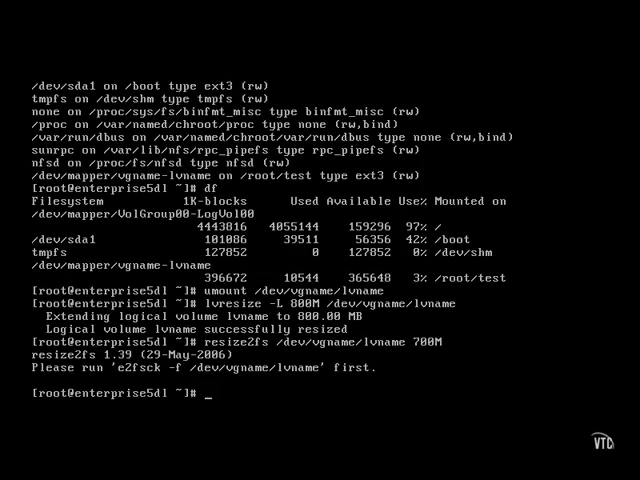
Step: Run a forced e2fsck -f check on /dev/vgname/lvname so the filesystem can be grown
{"action": "type", "text": "e"}
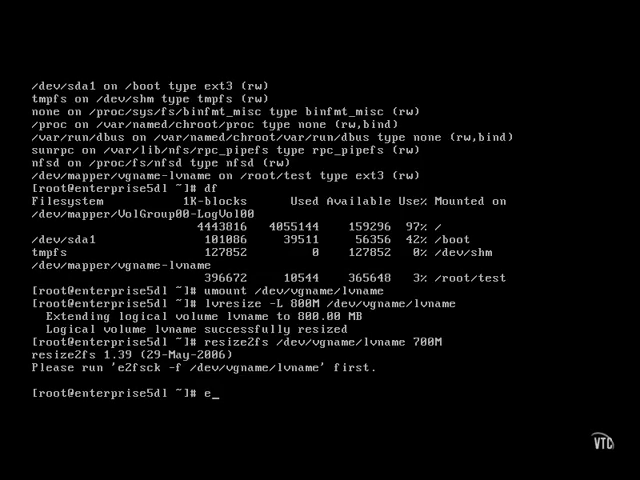
{"action": "type", "text": "2fsck"}
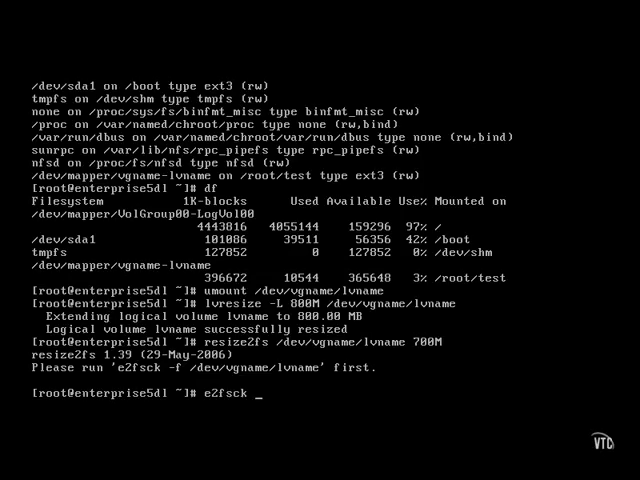
{"action": "type", "text": "-f /dev/v"}
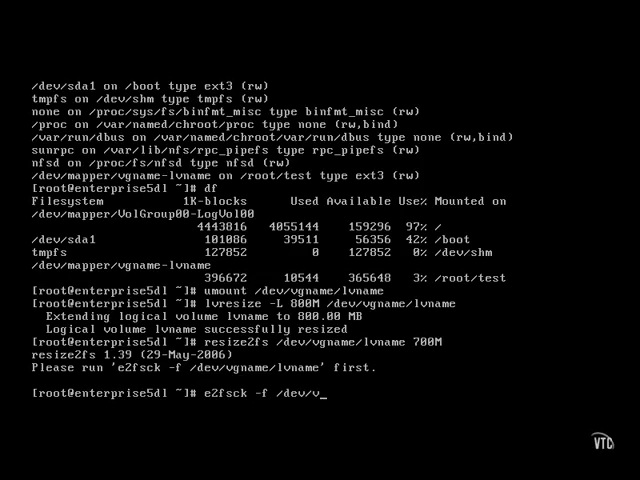
{"action": "key", "text": "Return"}
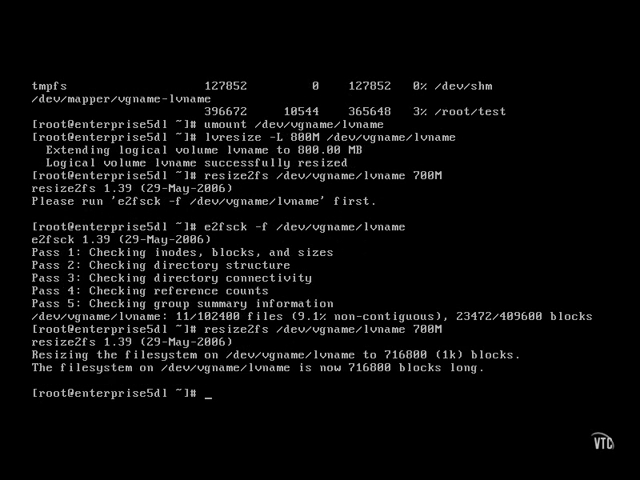
Step: Mount the resized /dev/vgname/lvname back on the test directory
{"action": "type", "text": "mount /dev/vgname/"}
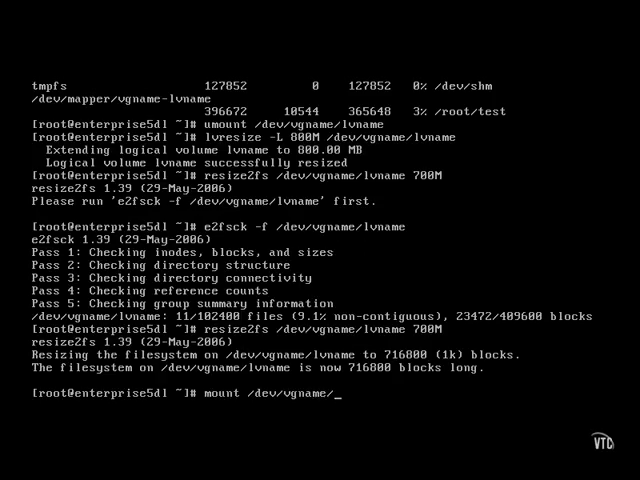
{"action": "type", "text": "lvname"}
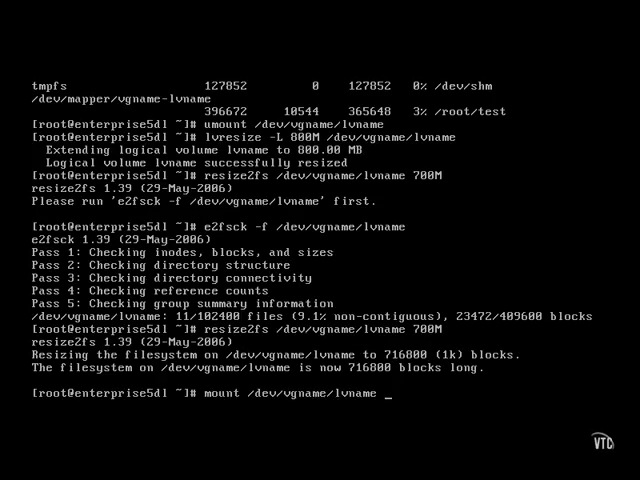
{"action": "key", "text": "Return"}
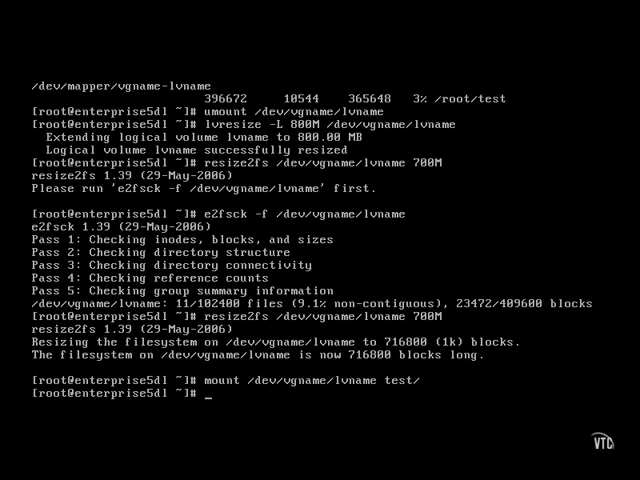
Step: Show disk usage with df, confirming the enlarged vgname-lvname volume mounted on /root/test
{"action": "type", "text": "df"}
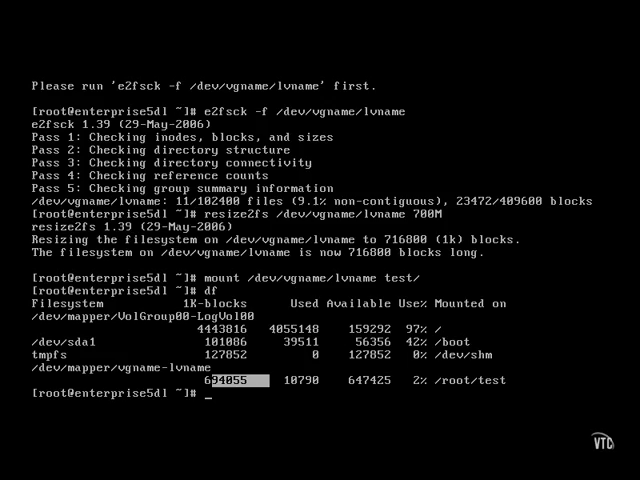
Step: Bring up /etc/fstab in the vi editor
{"action": "type", "text": "vi /etc/"}
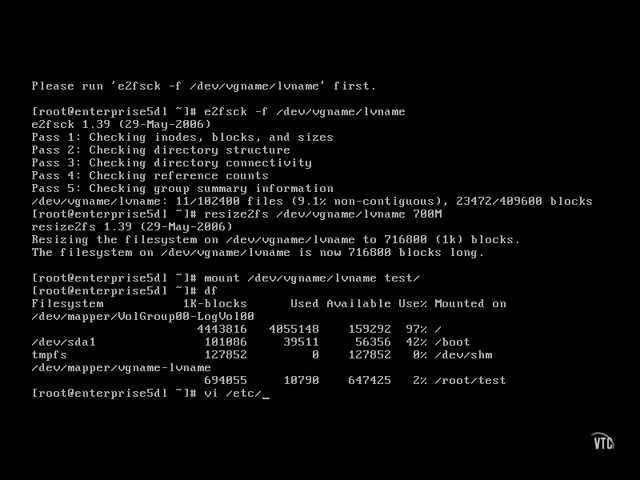
{"action": "key", "text": "Return"}
{"action": "type", "text": "/dev/"}
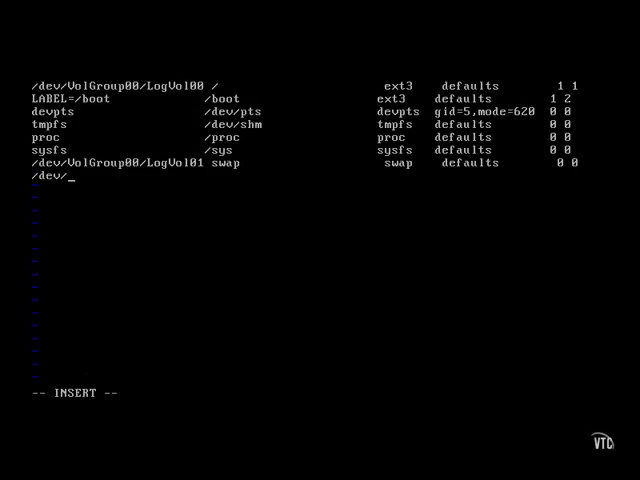
Step: Append the entry '/dev/vgname/lvname /tmp ext3 defaults 1 2'
{"action": "type", "text": "vgnam"}
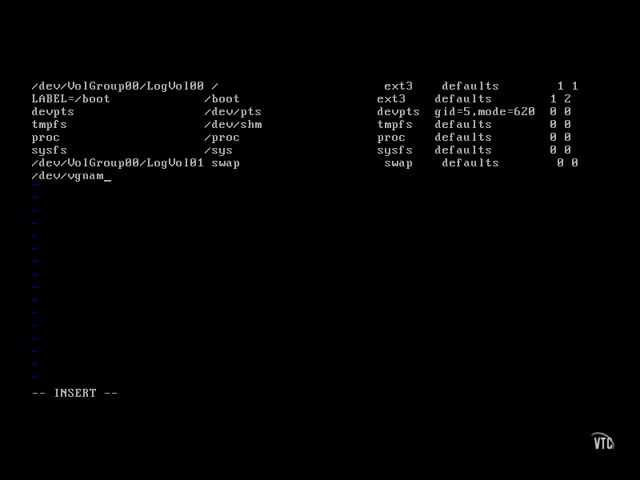
{"action": "type", "text": "e/lvname"}
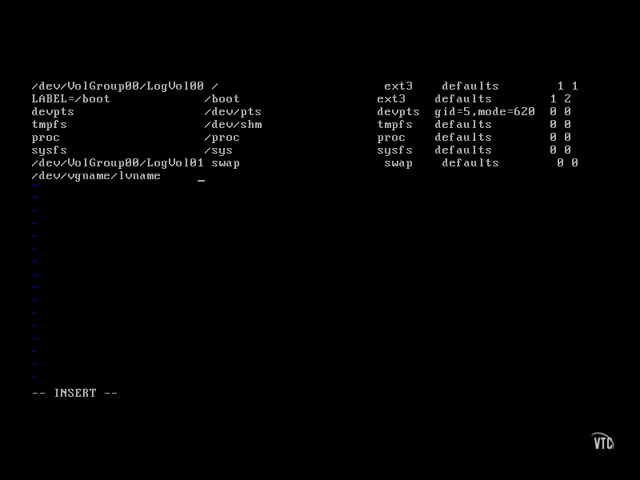
{"action": "type", "text": "/te"}
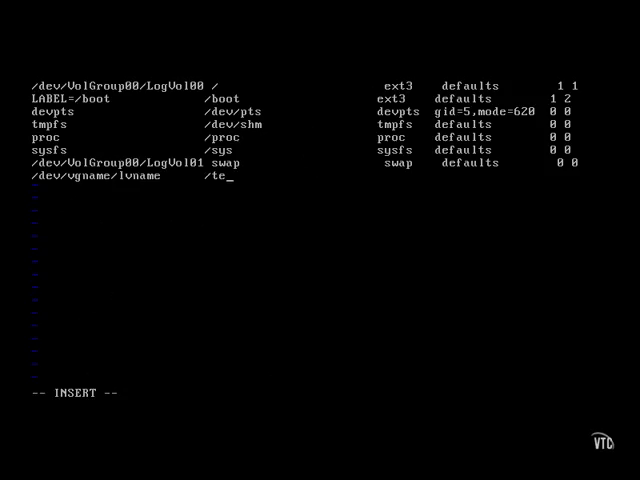
{"action": "type", "text": "mp"}
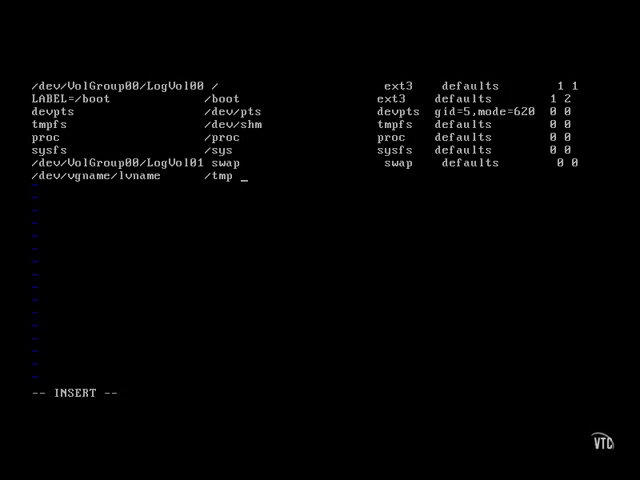
{"action": "key", "text": "Return"}
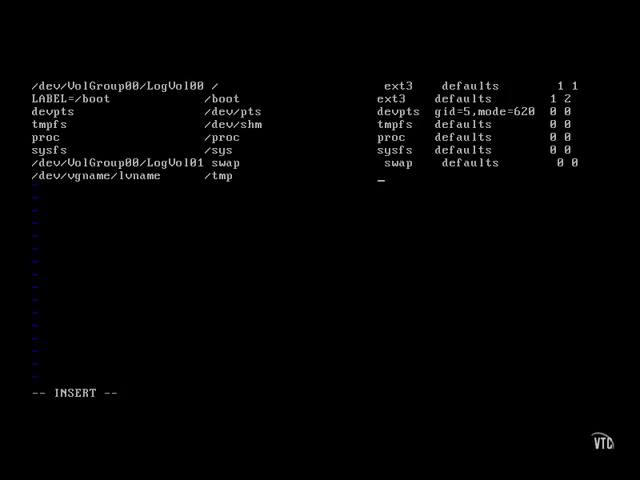
{"action": "type", "text": "ext3    d"}
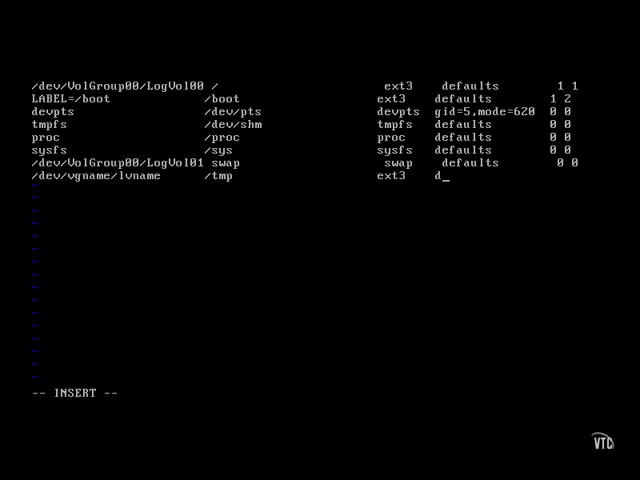
{"action": "type", "text": "efaults"}
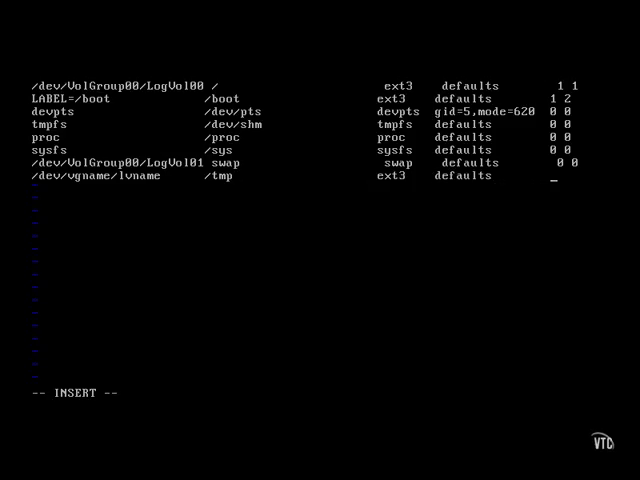
{"action": "type", "text": "1 2"}
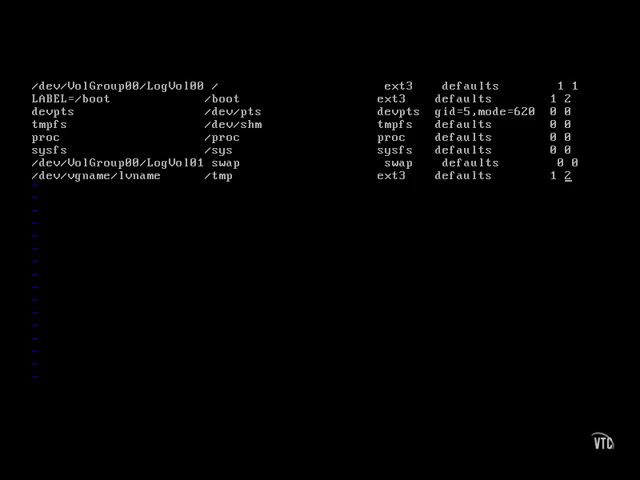
Step: Write the fstab changes and quit vi with :wq
{"action": "type", "text": ":wq"}
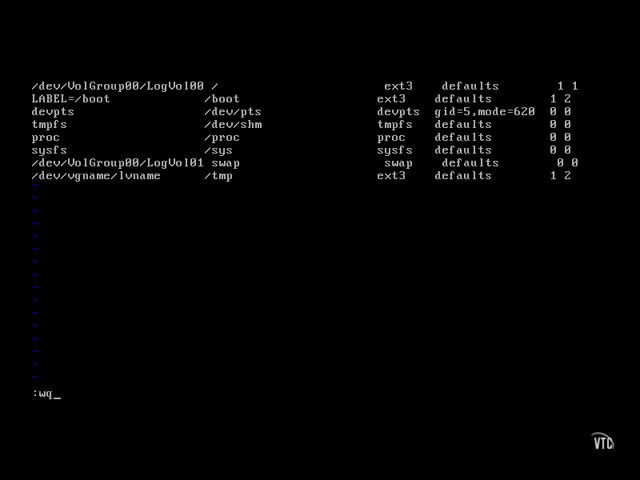
{"action": "key", "text": "Return"}
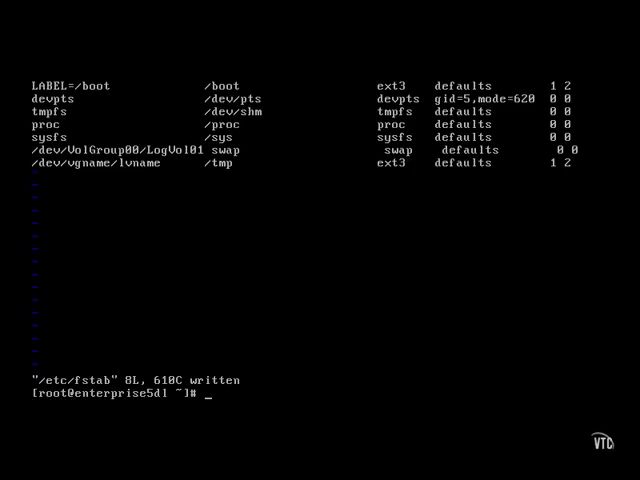